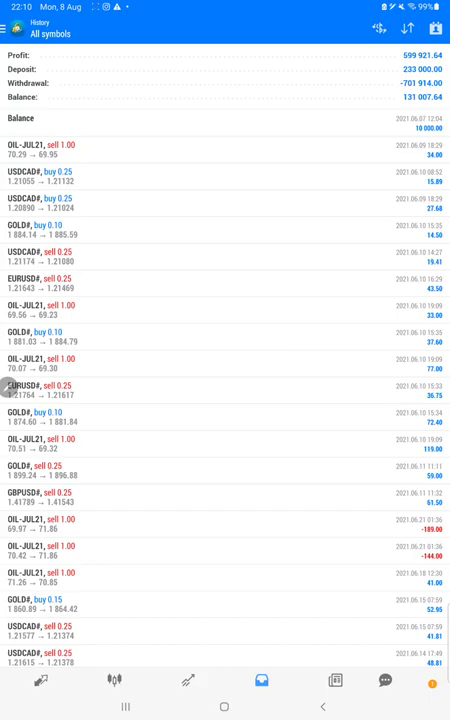
# Scroll down through the closed trade history, then switch to the Strategy 5 Part 59.pdf statement
pyautogui.scroll(-3)
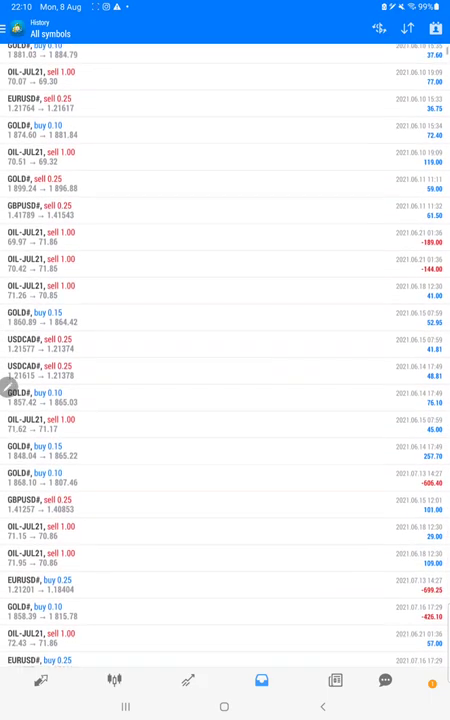
pyautogui.scroll(-3)
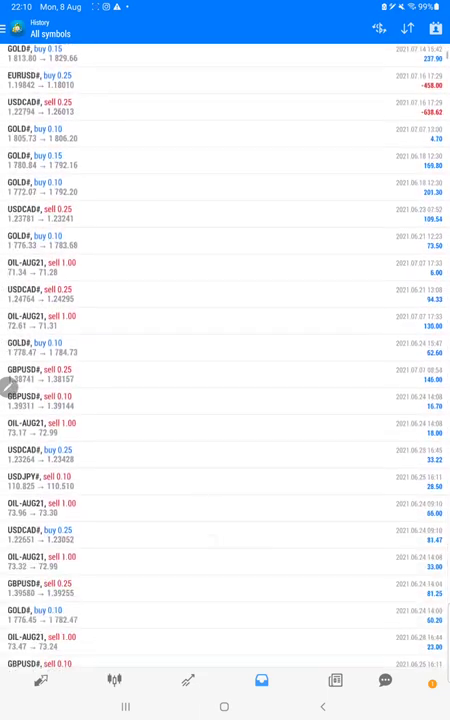
pyautogui.scroll(-3)
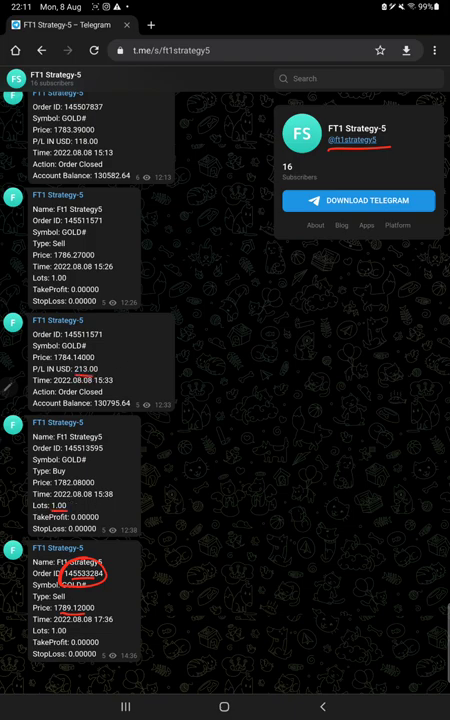
pyautogui.click(224, 704)
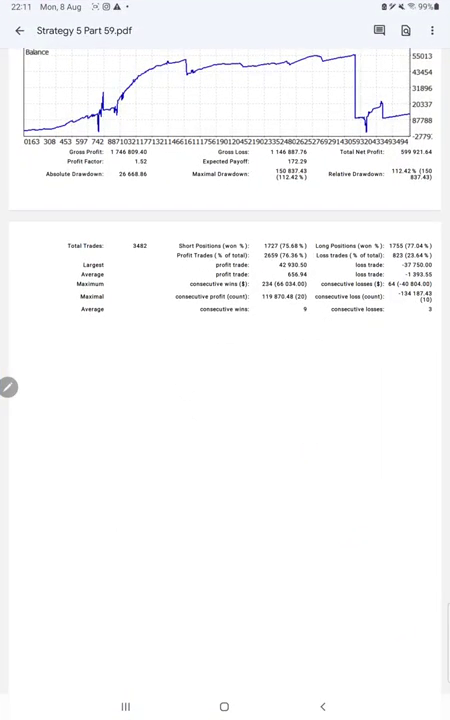
# Scroll down the statement to reach the balance chart and totals for marking up in red
pyautogui.scroll(-3)
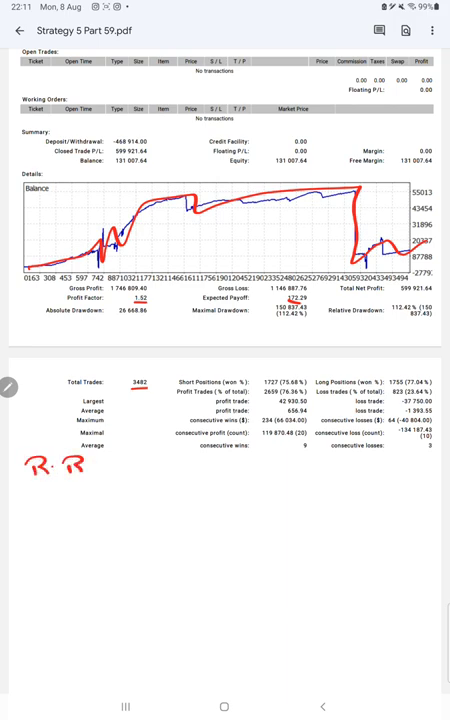
# Handwrite 'R.R:- 0.47', then begin the 'B.E:-' percentage note with a 7 beneath the totals
pyautogui.moveTo(90, 470); pyautogui.dragTo(136, 470)
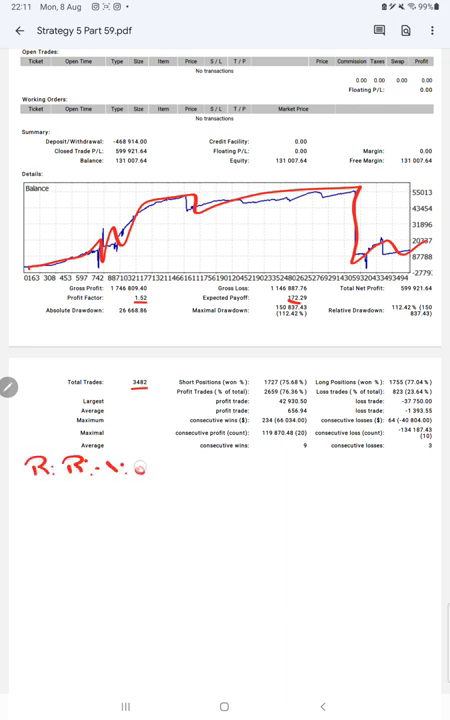
pyautogui.write('0.47')
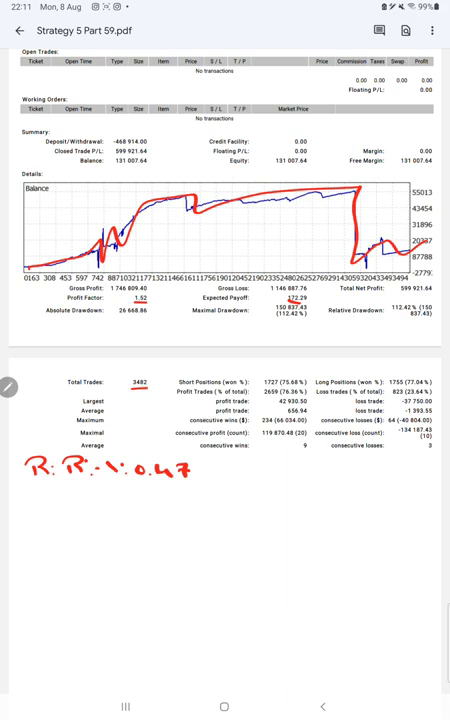
pyautogui.write('B.')
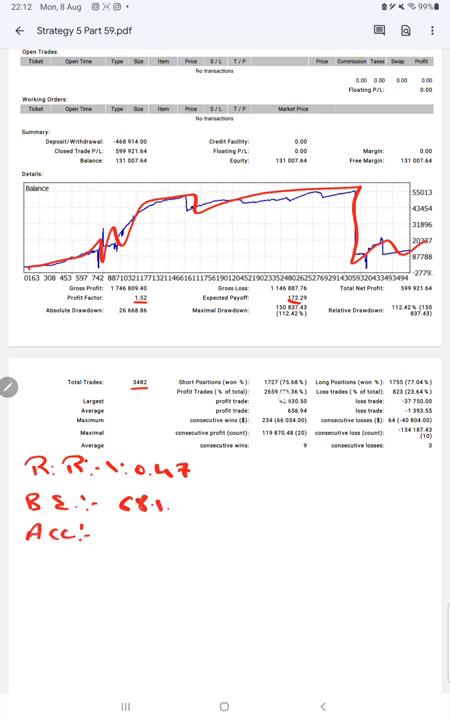
pyautogui.write('7')
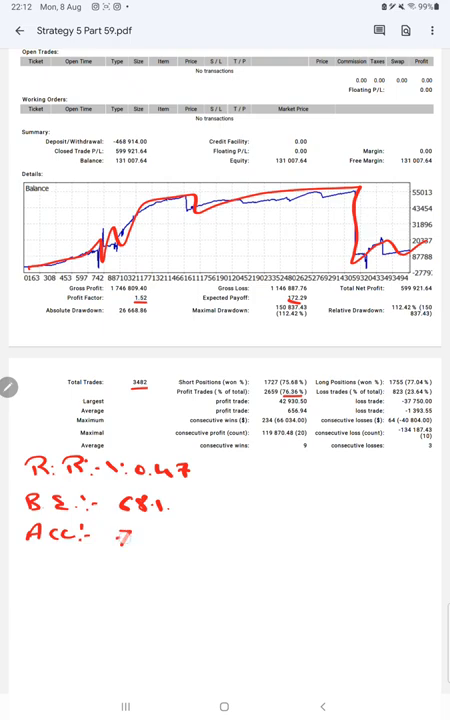